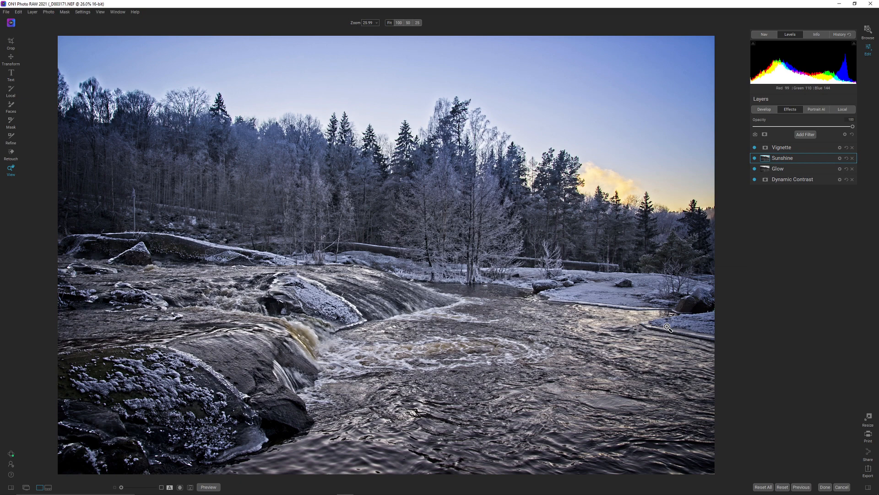
pyautogui.moveTo(797, 290)
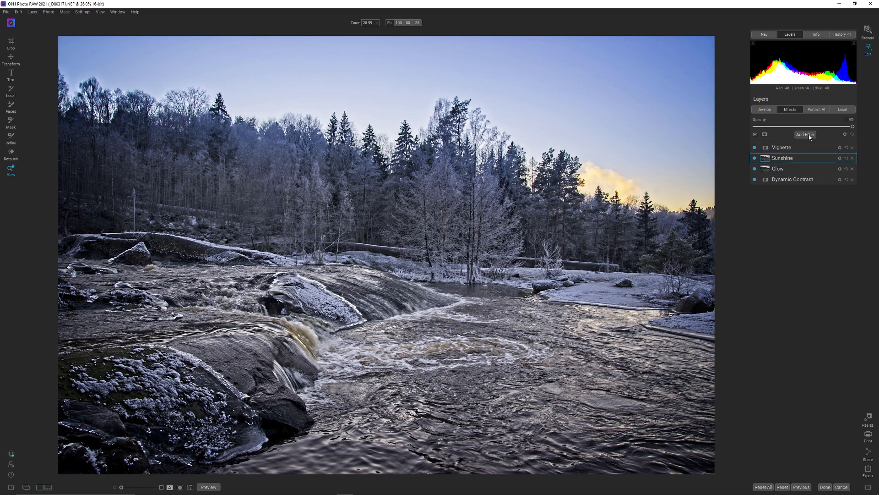
# Open the Filters browser from the Effects tab, with four effects already applied.
pyautogui.click(805, 134)
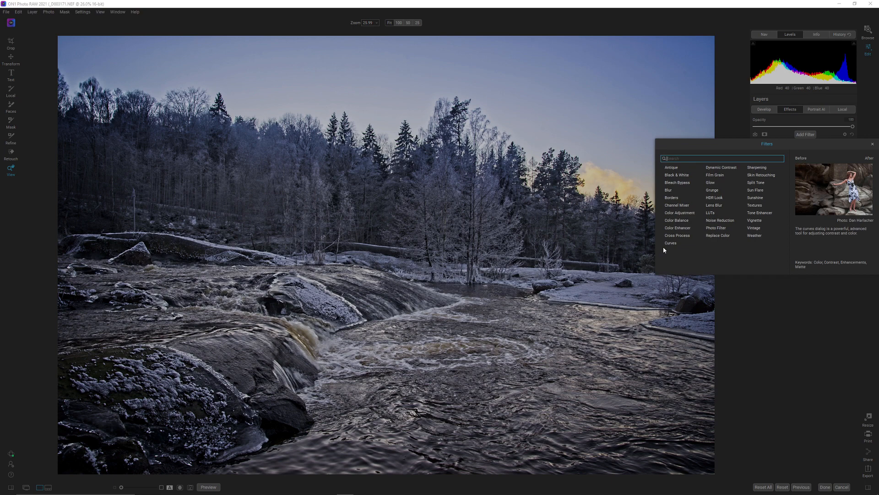
# Choose Color Enhancer from the filter list.
pyautogui.click(678, 228)
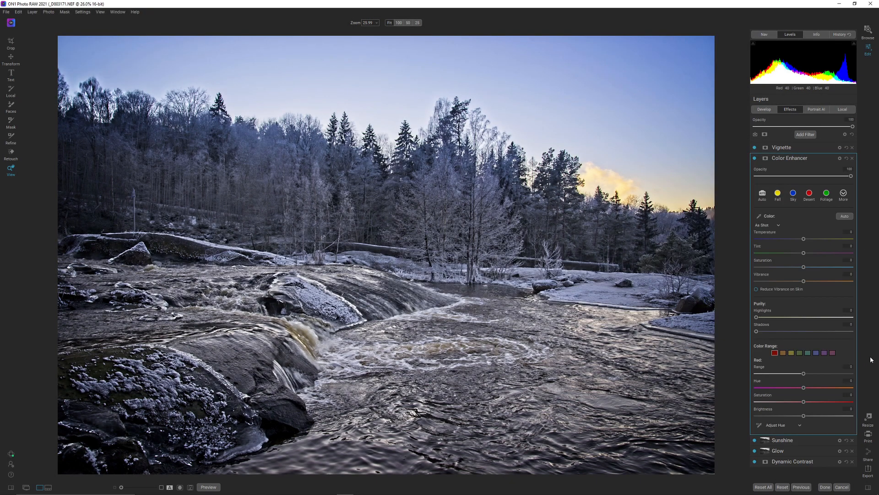
pyautogui.moveTo(859, 361)
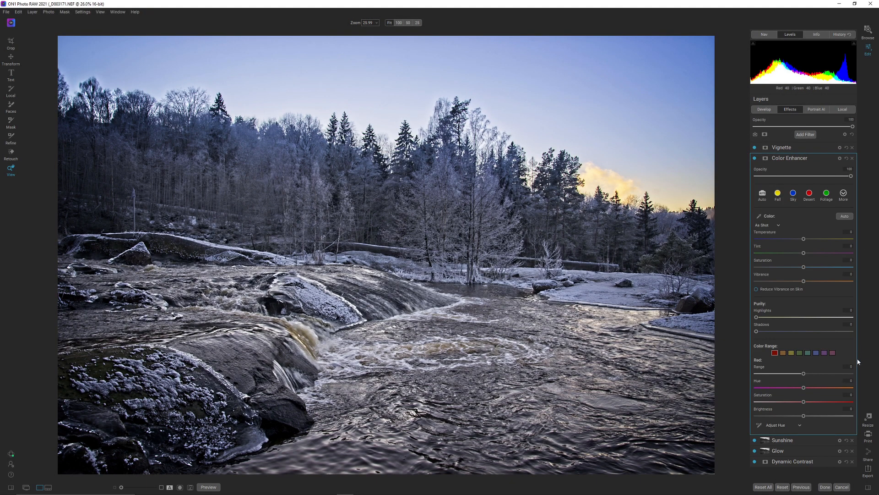
pyautogui.moveTo(866, 323)
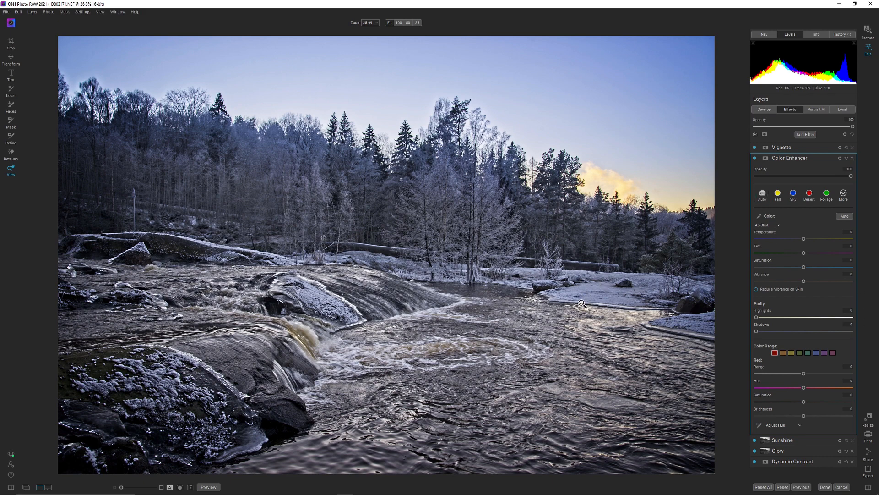
pyautogui.moveTo(584, 297)
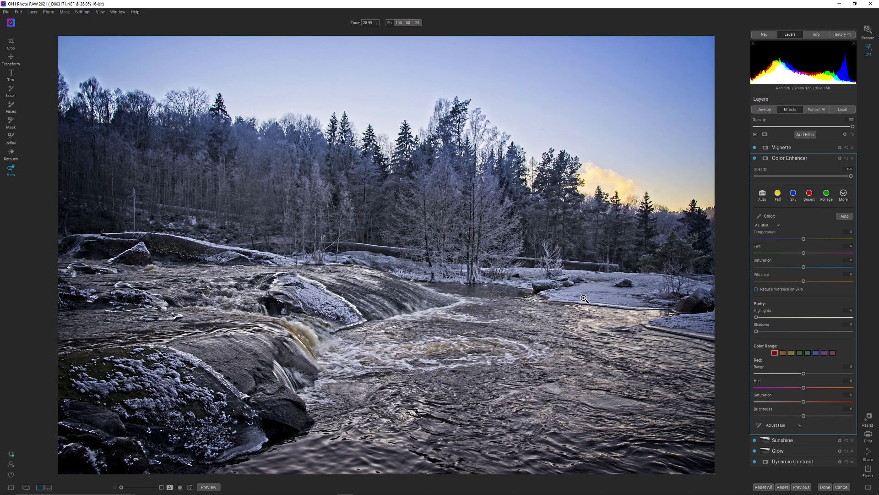
pyautogui.moveTo(591, 266)
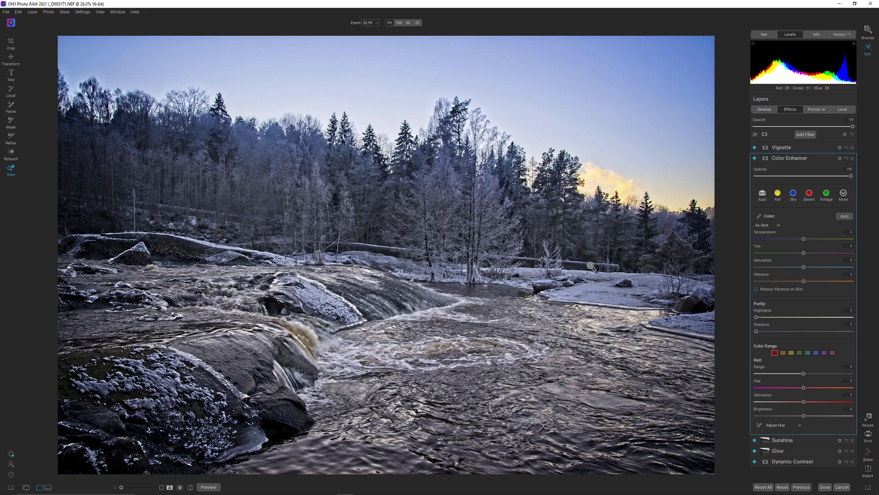
pyautogui.moveTo(533, 295)
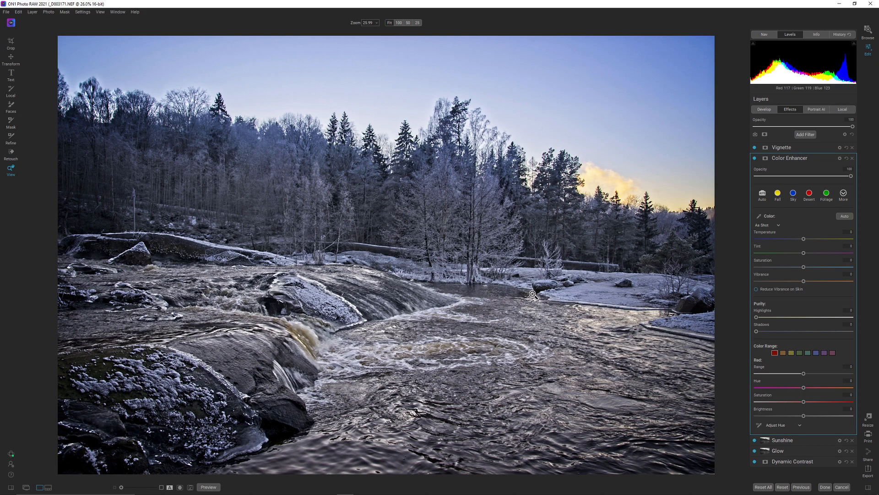
pyautogui.moveTo(532, 298)
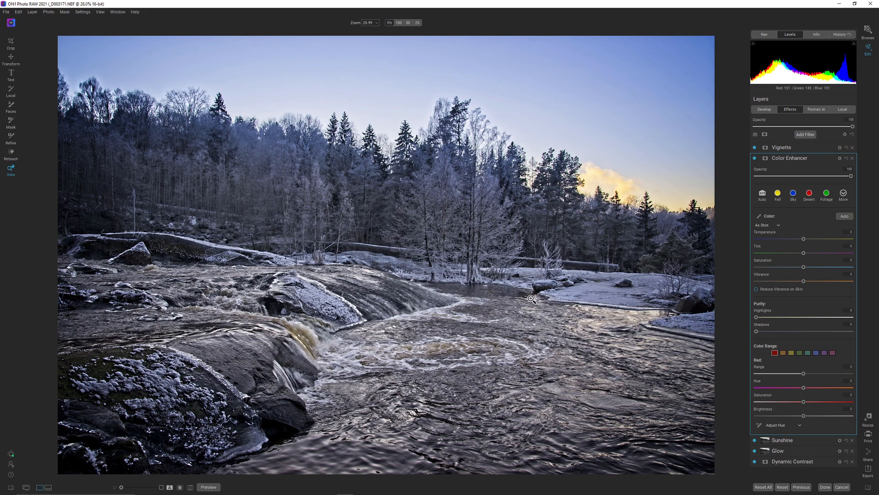
pyautogui.moveTo(506, 313)
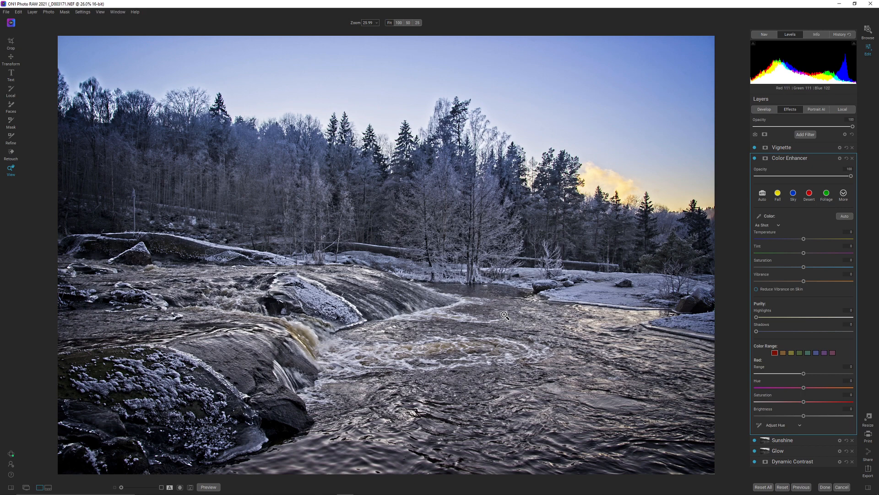
pyautogui.moveTo(509, 338)
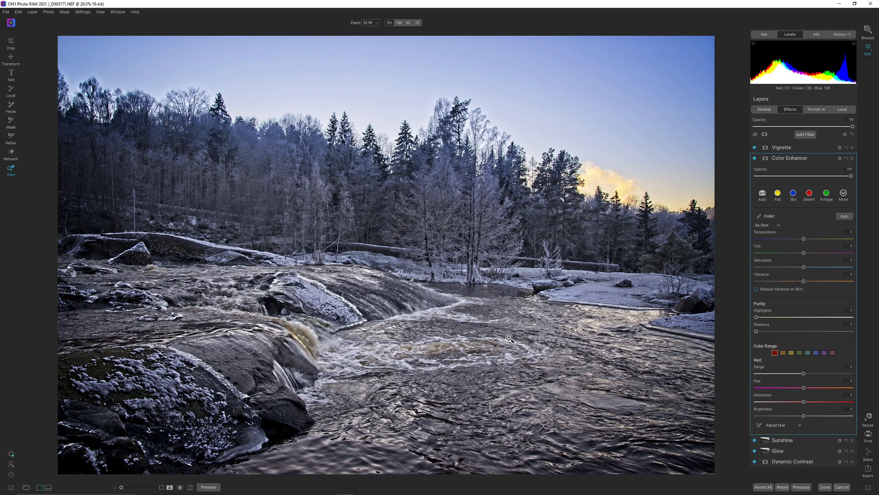
pyautogui.moveTo(509, 335)
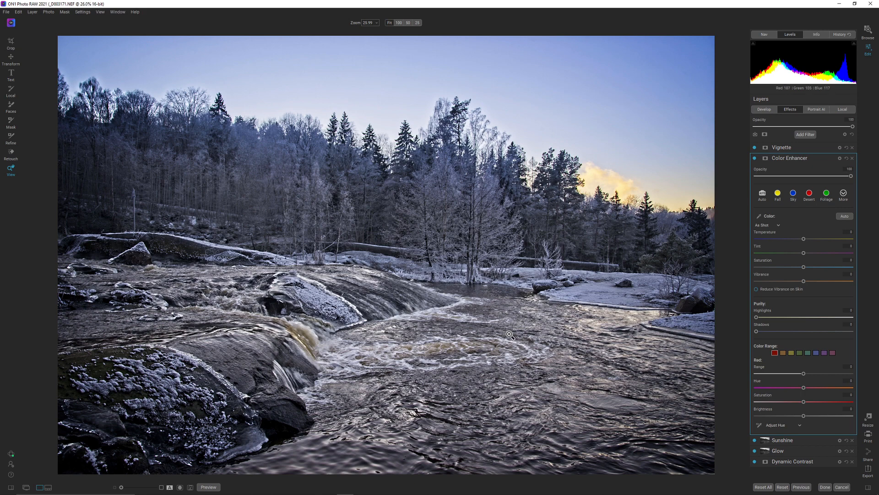
pyautogui.moveTo(587, 343)
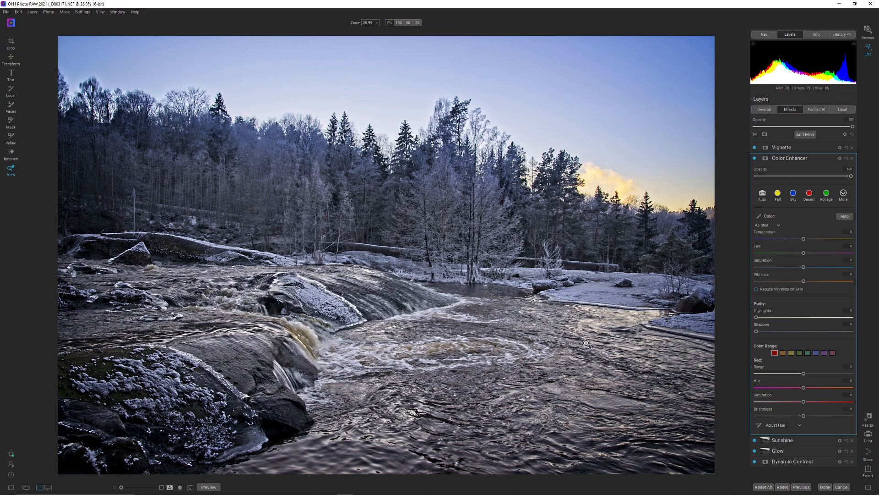
pyautogui.moveTo(477, 466)
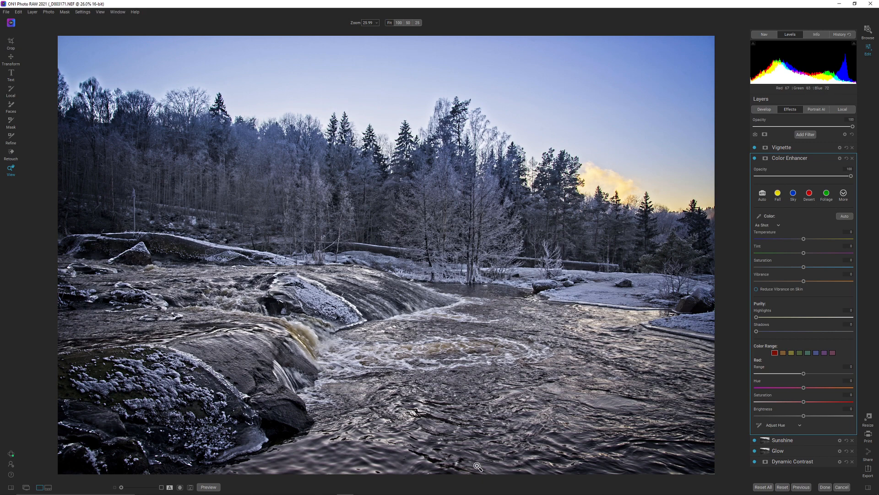
pyautogui.moveTo(372, 320)
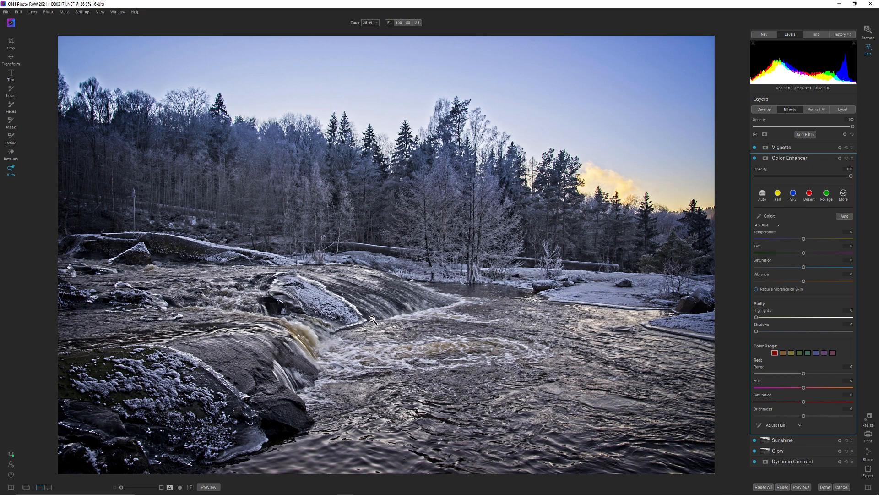
pyautogui.moveTo(392, 370)
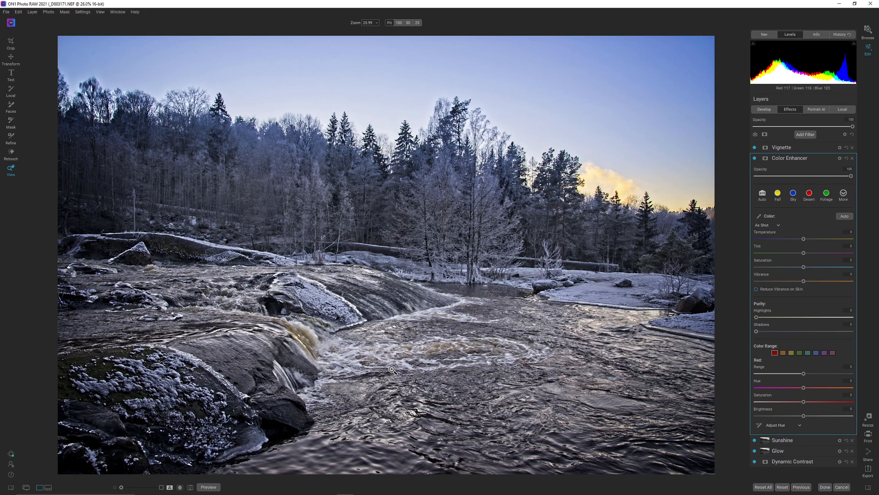
pyautogui.moveTo(632, 319)
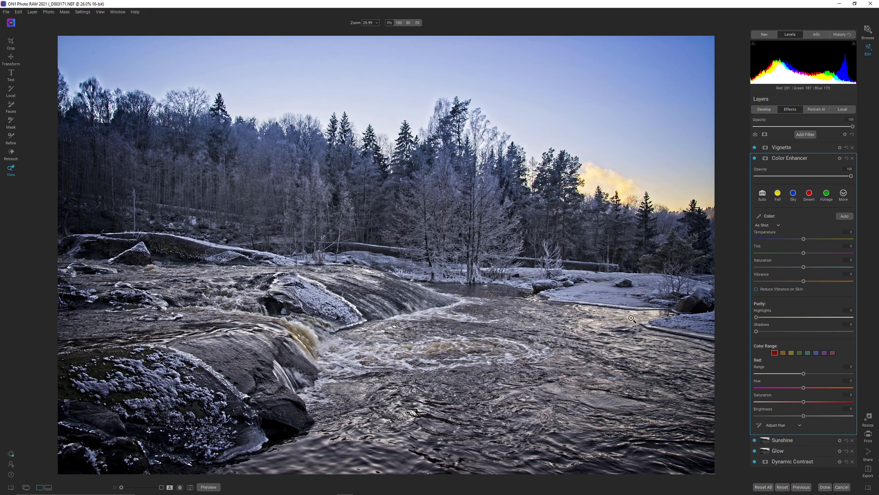
pyautogui.moveTo(637, 320)
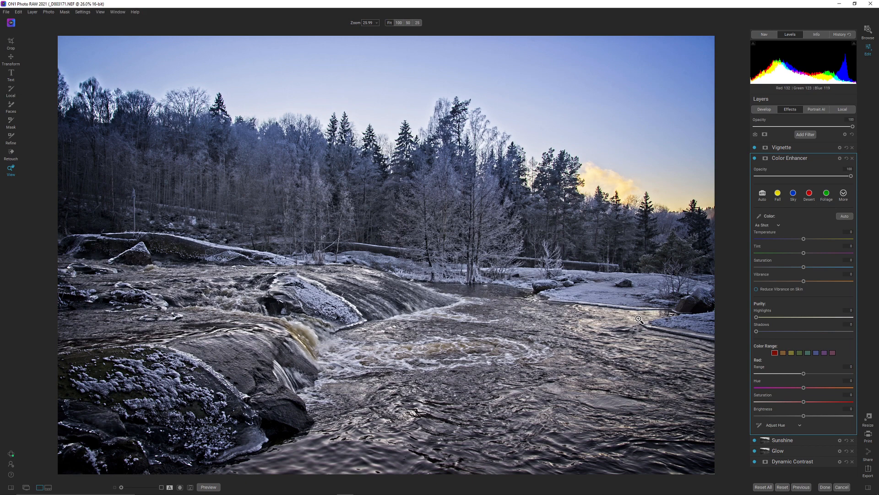
pyautogui.moveTo(643, 322)
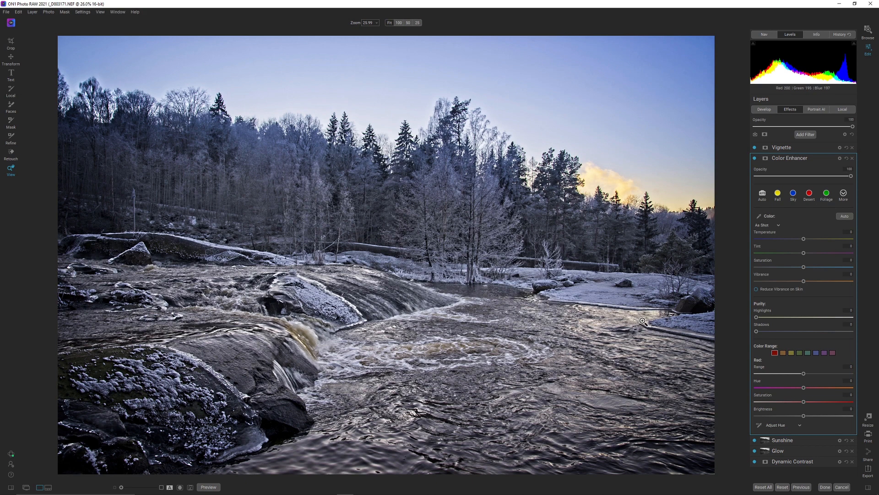
pyautogui.moveTo(637, 319)
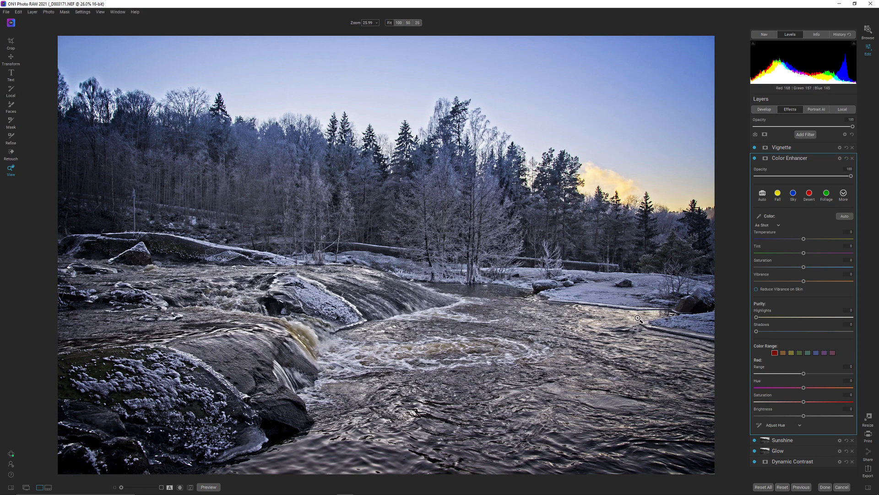
pyautogui.moveTo(641, 326)
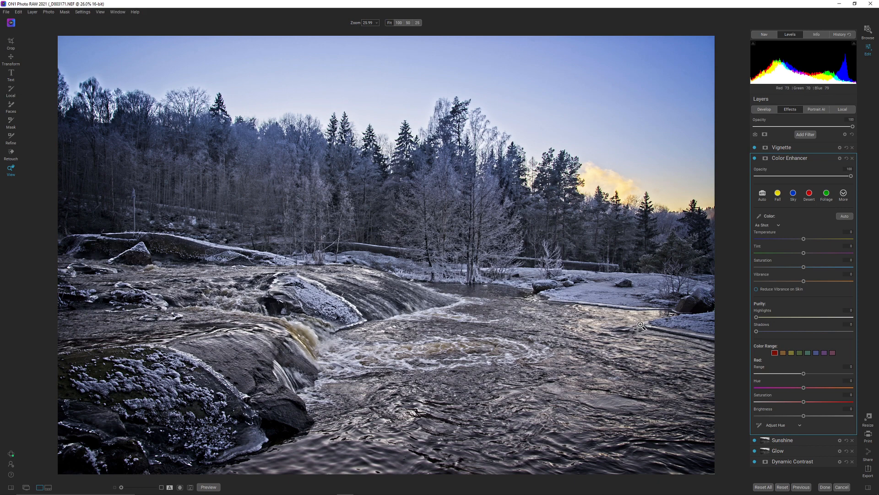
pyautogui.moveTo(636, 325)
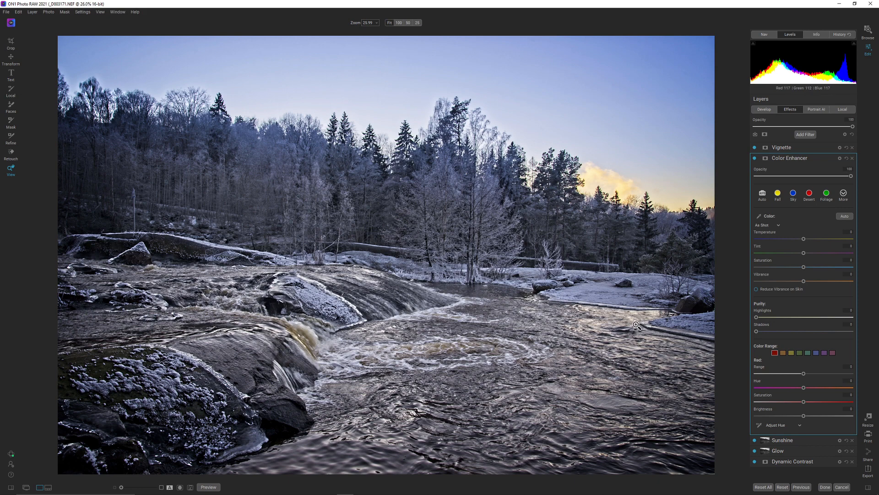
pyautogui.moveTo(632, 324)
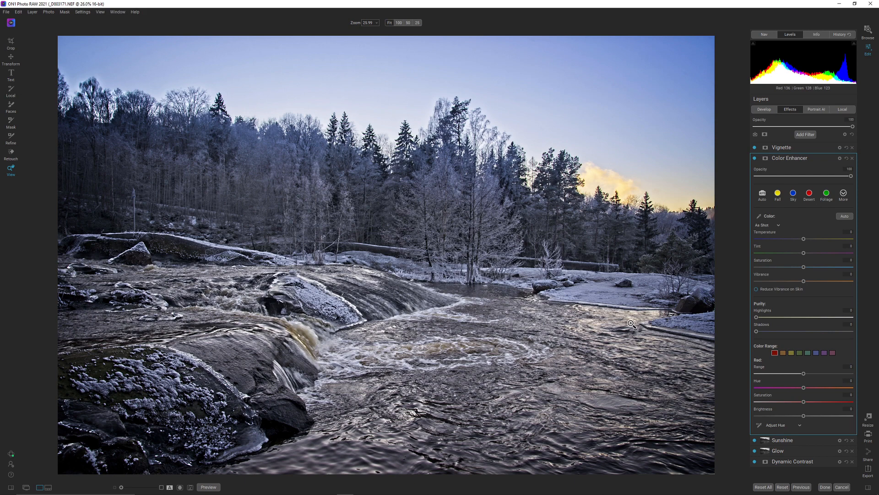
pyautogui.moveTo(600, 342)
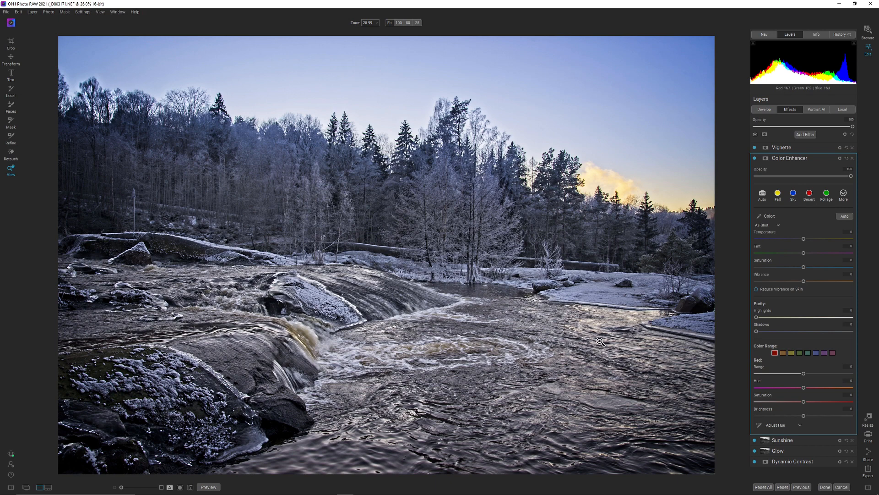
pyautogui.moveTo(589, 267)
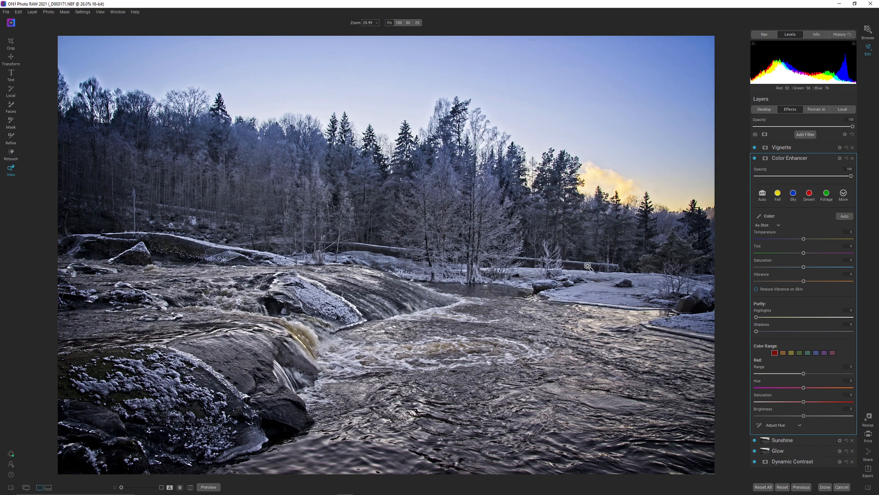
pyautogui.moveTo(575, 336)
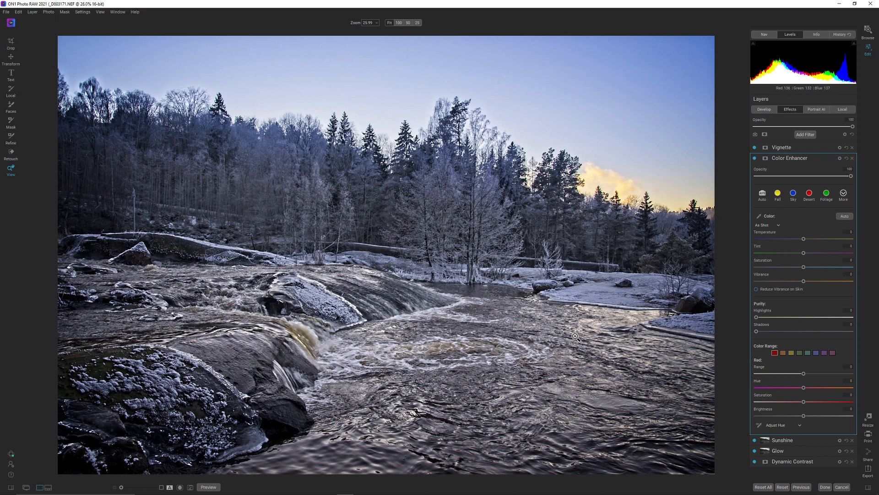
pyautogui.moveTo(260, 388)
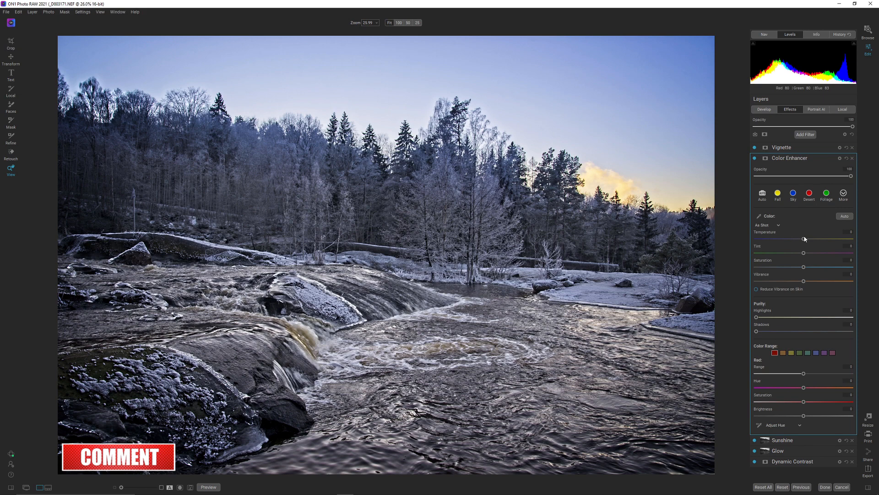
pyautogui.moveTo(794, 159)
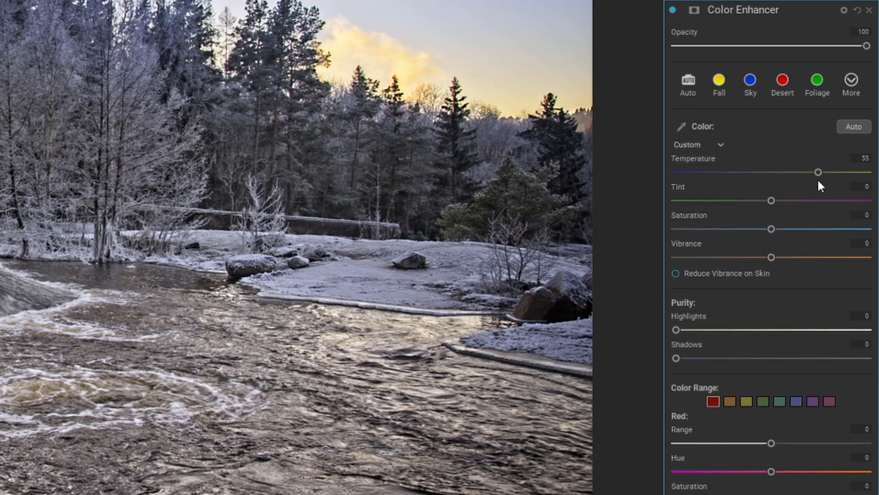
pyautogui.moveTo(528, 389)
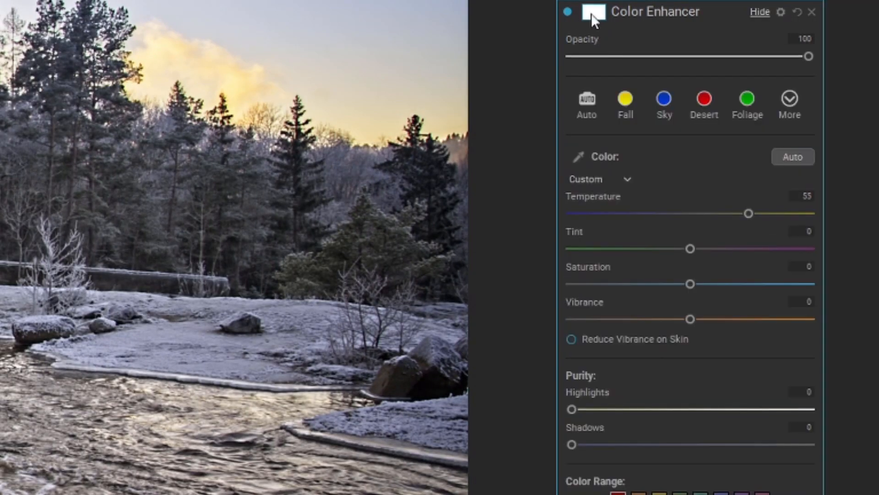
# Add a mask to the Color Enhancer from its header mask thumbnail.
pyautogui.click(594, 13)
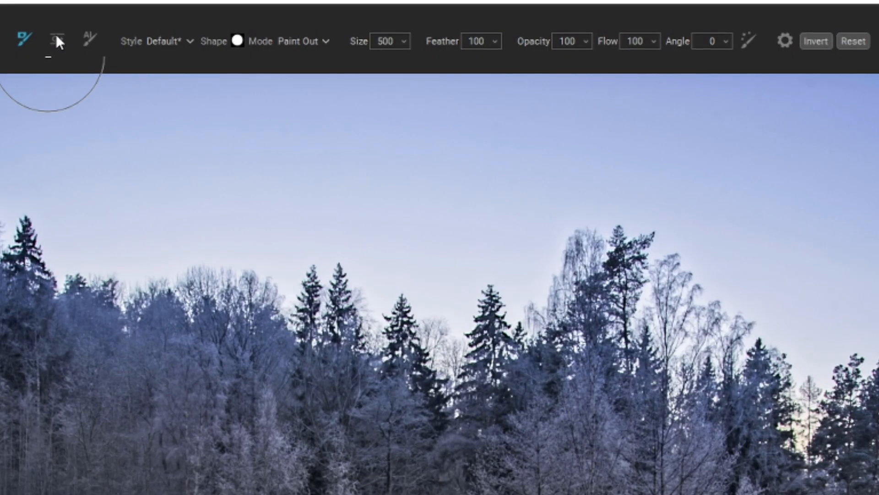
# Switch the Color Enhancer's masking from the brush to the Masking Bug tool.
pyautogui.click(54, 40)
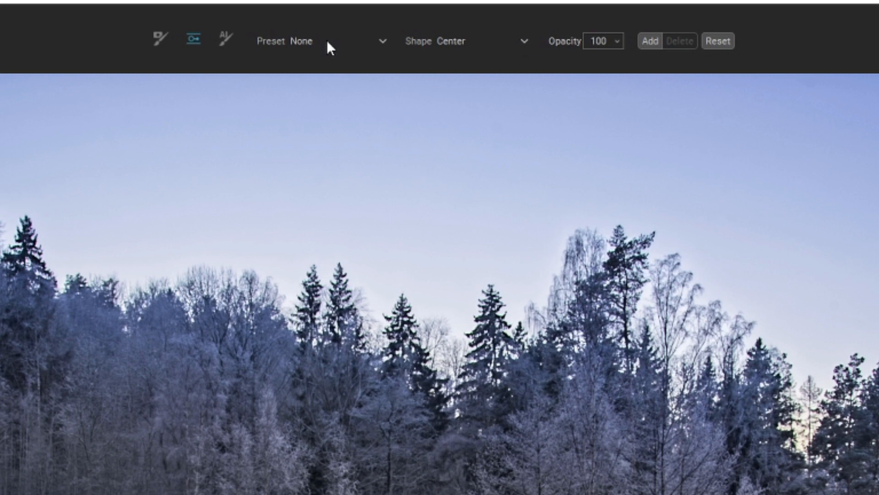
pyautogui.moveTo(309, 48)
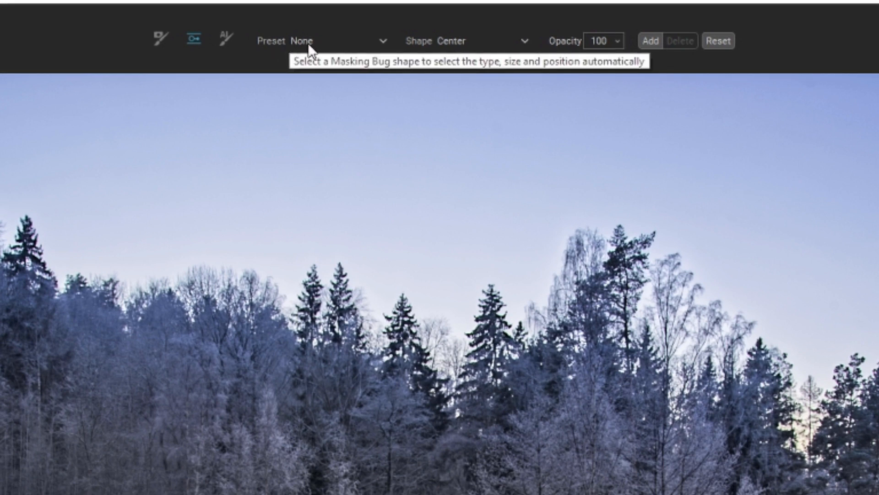
pyautogui.moveTo(465, 41)
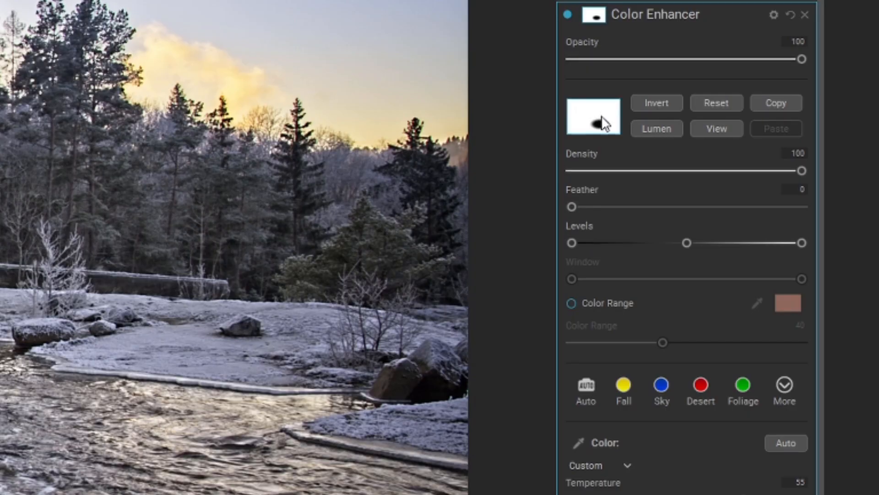
# Invert the mask and resize the soft oval masking bug over the rapids.
pyautogui.click(655, 103)
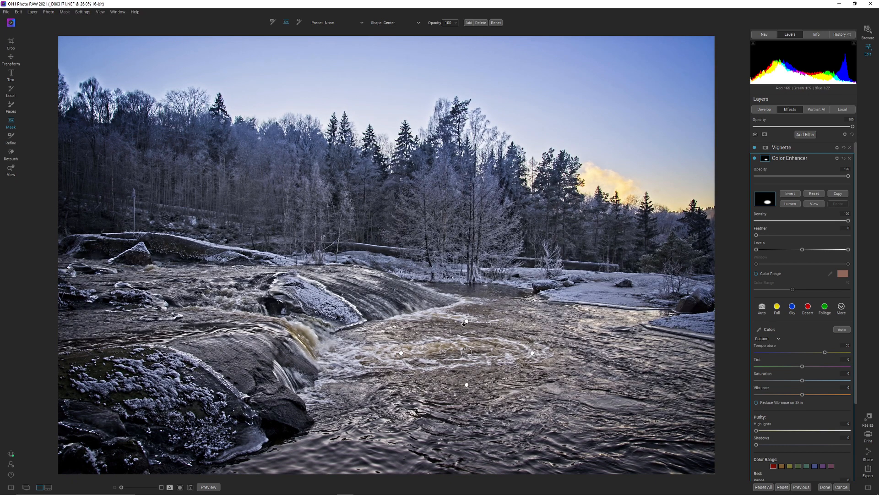
pyautogui.moveTo(547, 325)
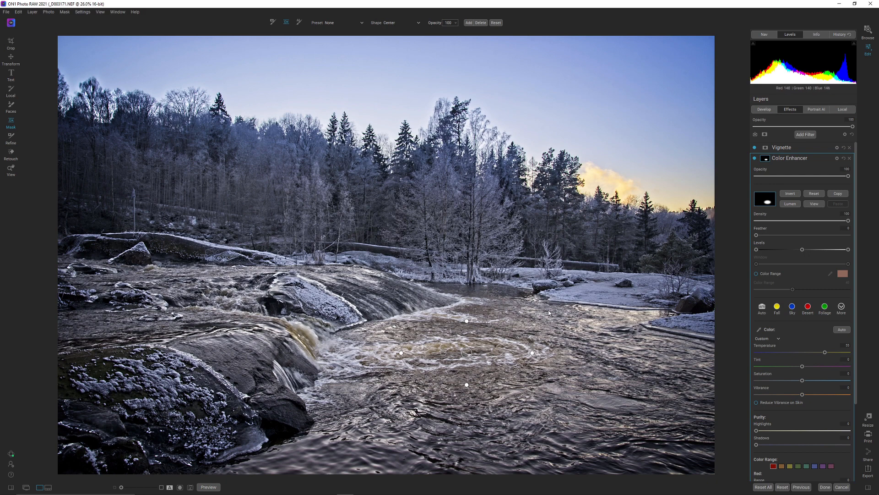
pyautogui.moveTo(505, 294)
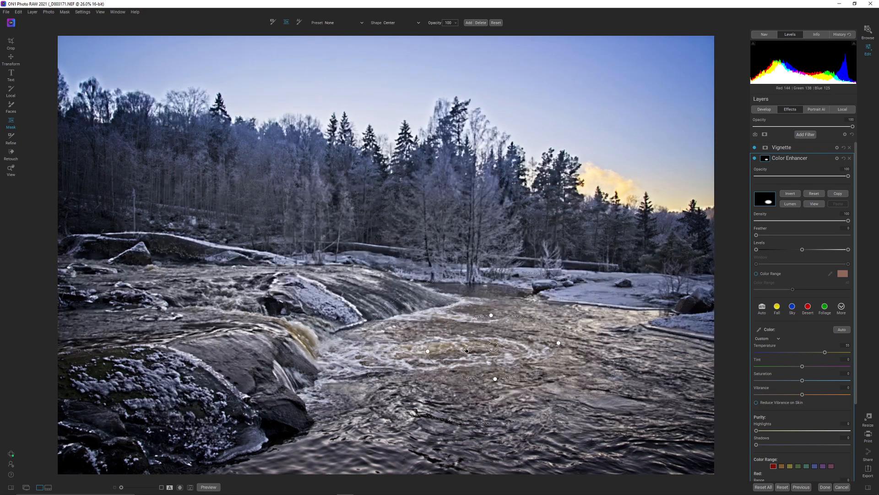
pyautogui.click(755, 159)
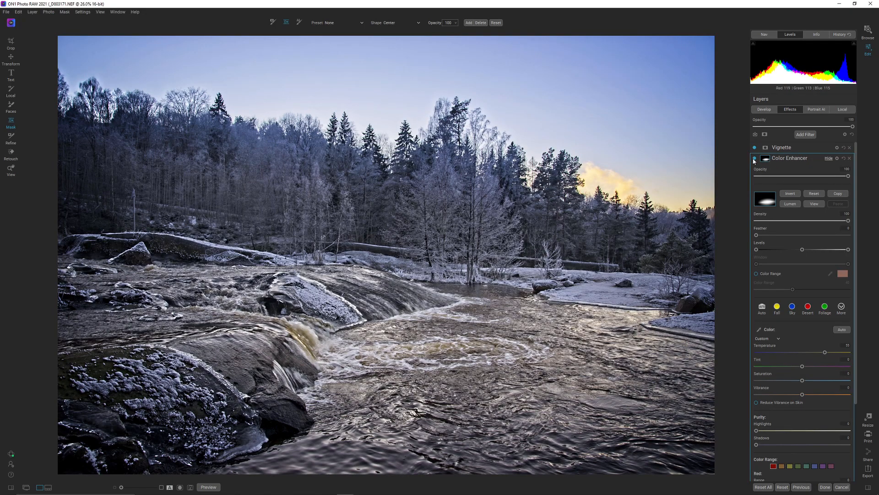
# Show the oval mask handles, then toggle the Color Enhancer off and on.
pyautogui.click(754, 159)
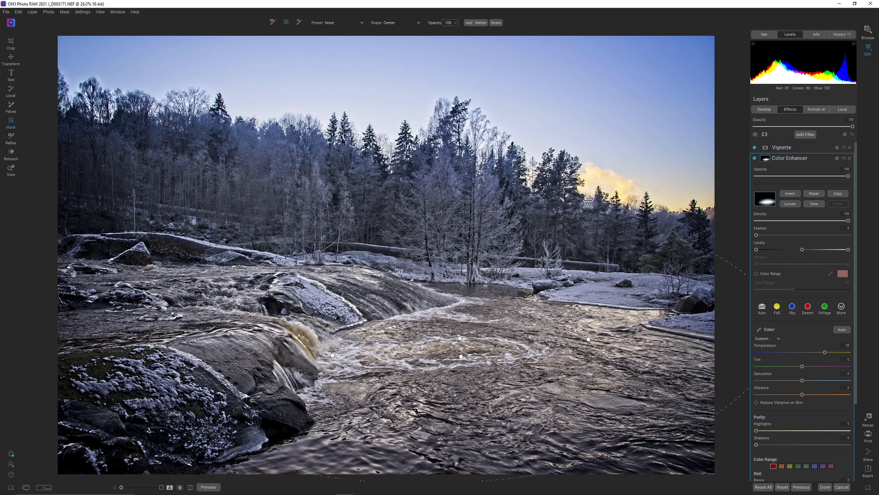
pyautogui.moveTo(372, 353)
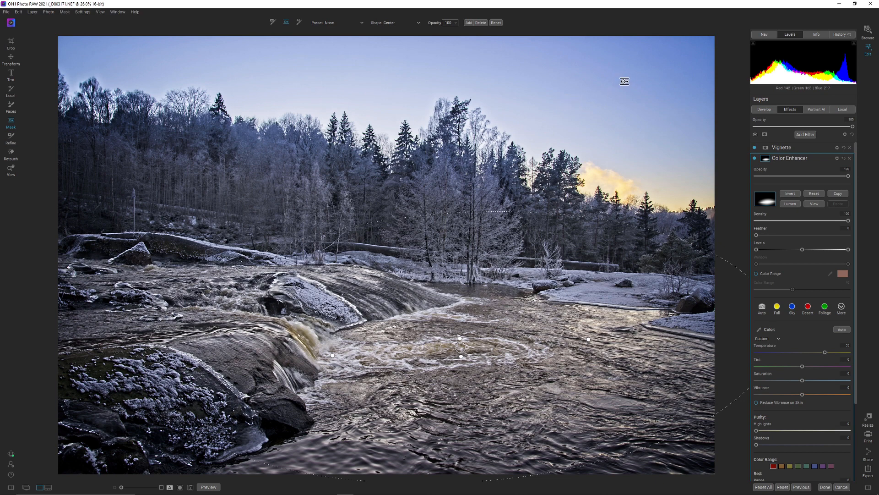
pyautogui.moveTo(268, 112)
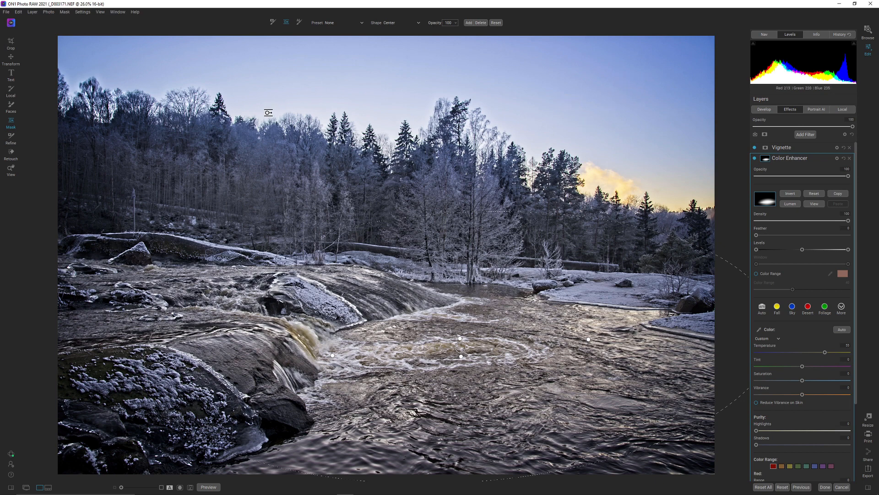
pyautogui.moveTo(645, 223)
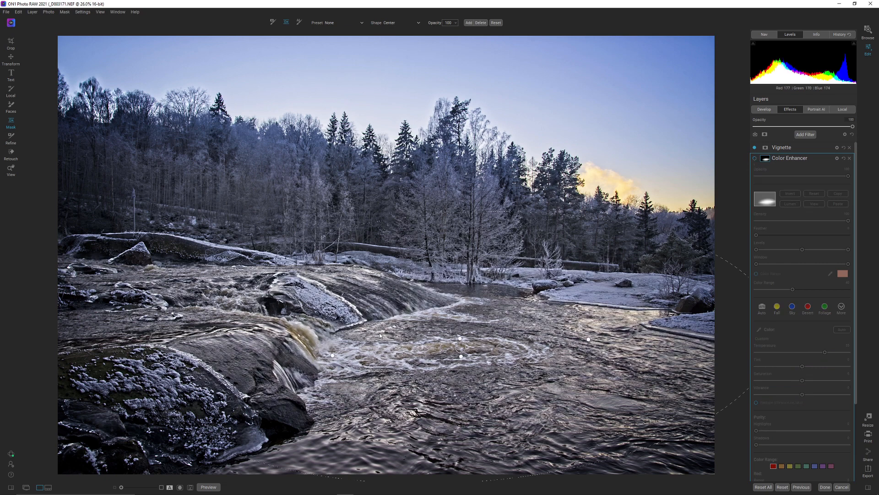
pyautogui.click(755, 158)
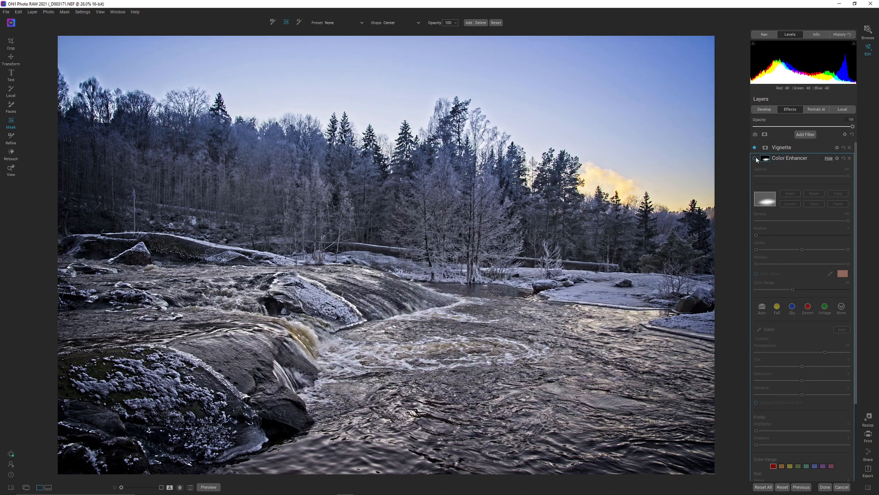
pyautogui.click(755, 158)
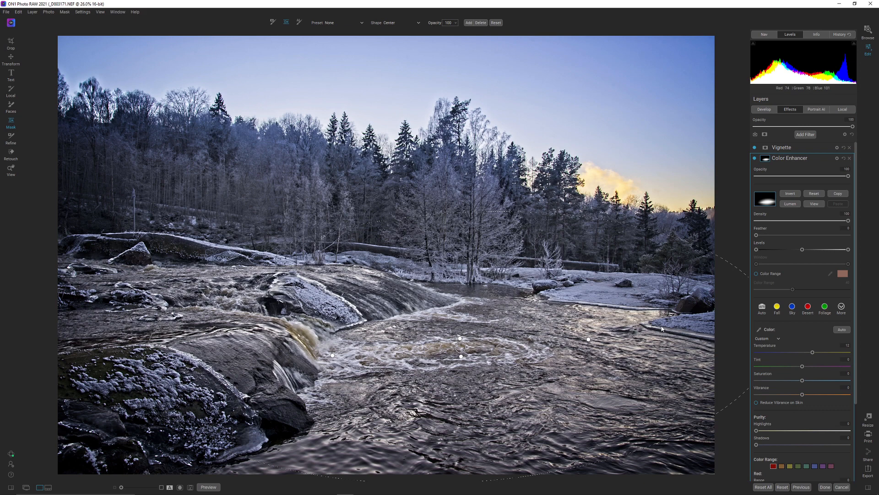
pyautogui.moveTo(660, 329)
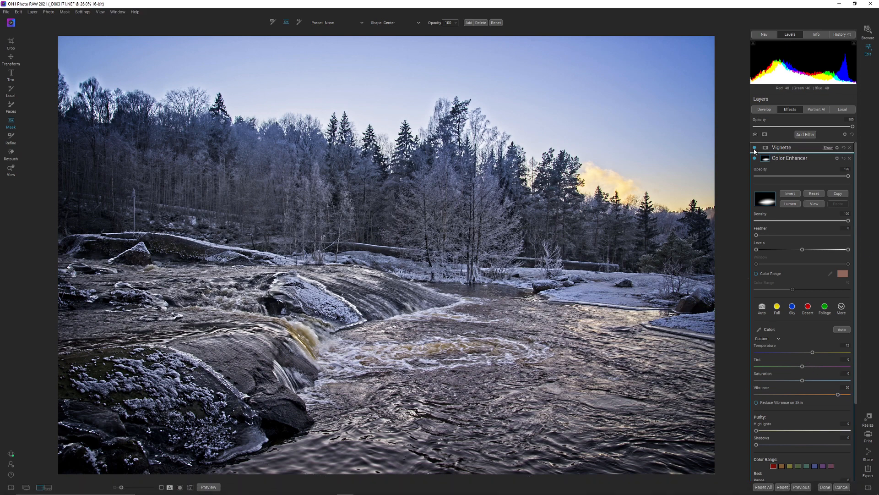
# Toggle the water Color Enhancer off and on several times to compare.
pyautogui.click(755, 157)
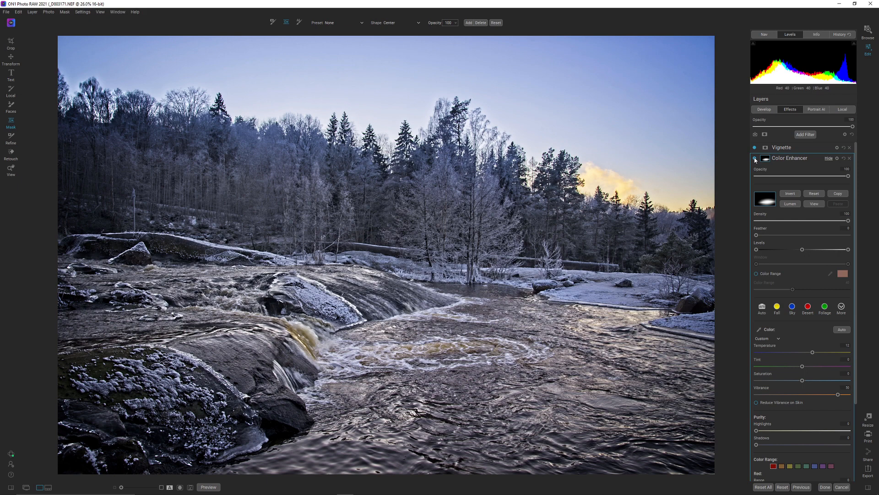
pyautogui.click(755, 158)
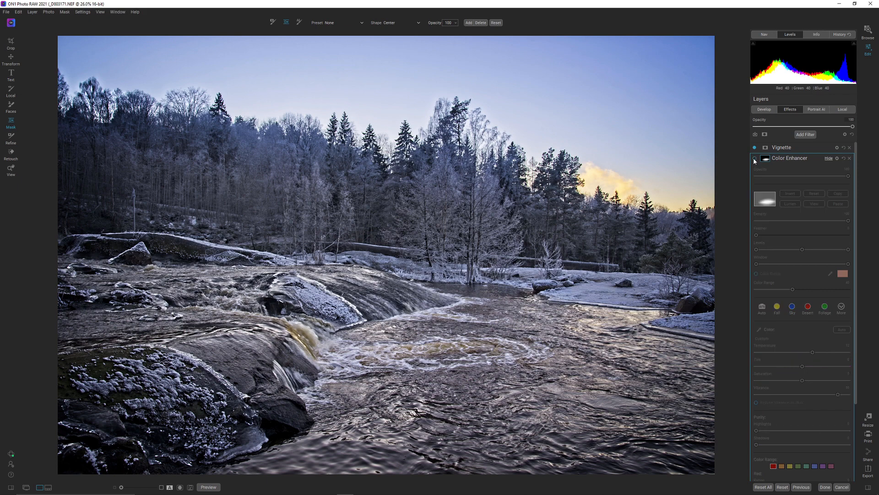
pyautogui.click(755, 161)
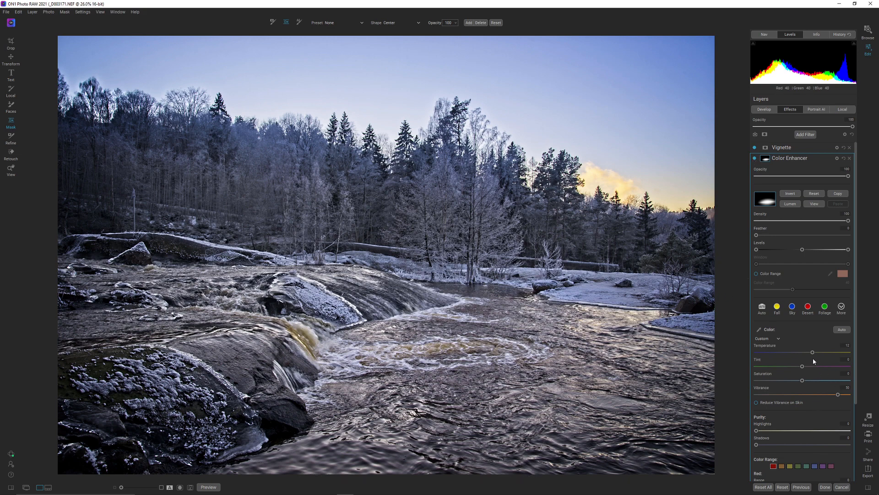
pyautogui.moveTo(814, 354)
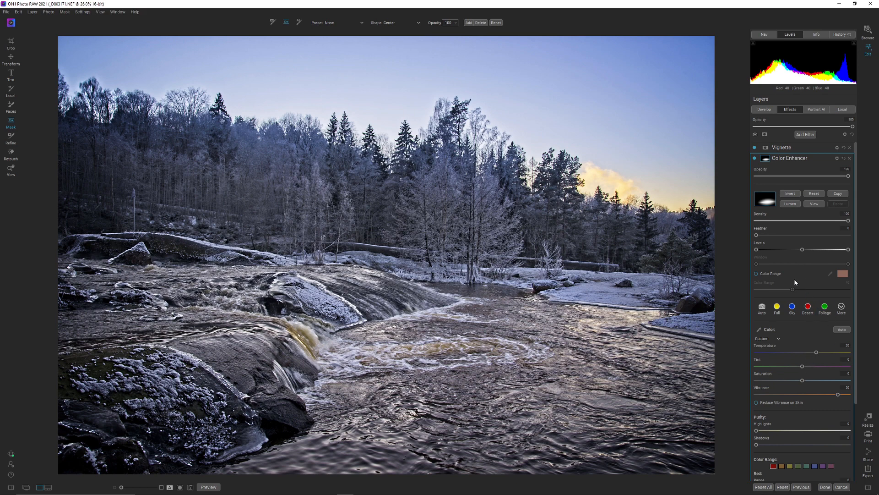
pyautogui.click(460, 348)
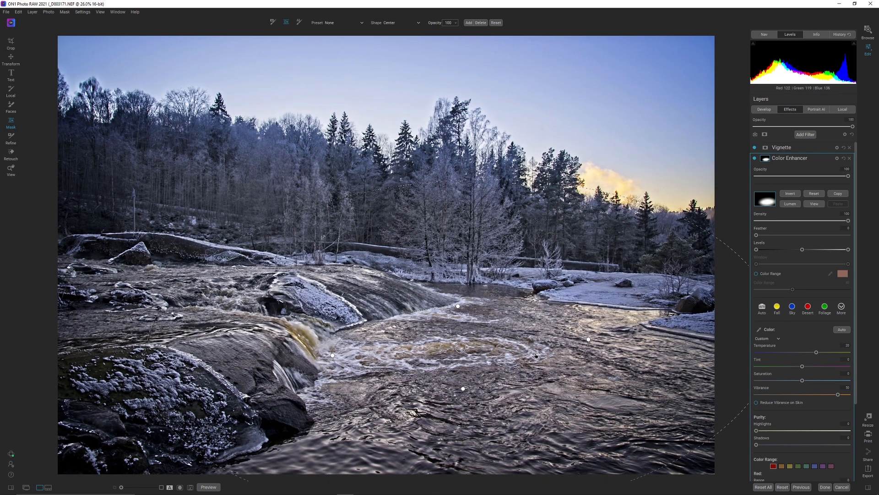
pyautogui.click(755, 158)
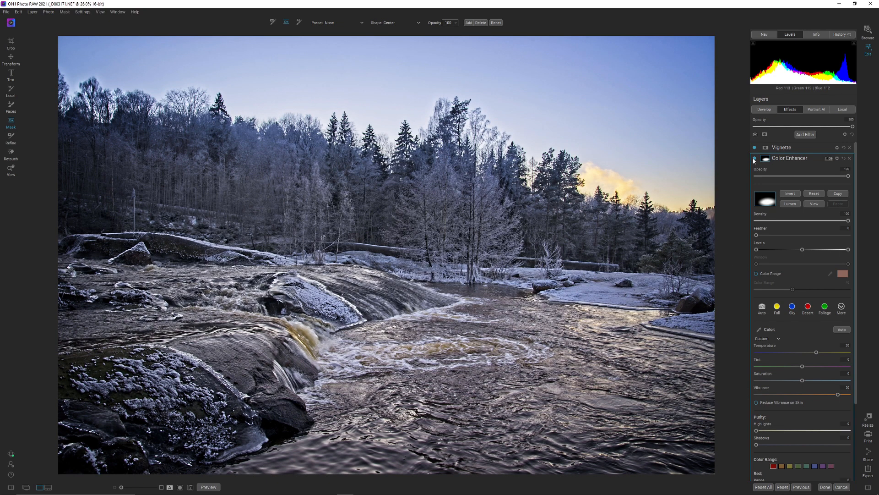
pyautogui.click(754, 159)
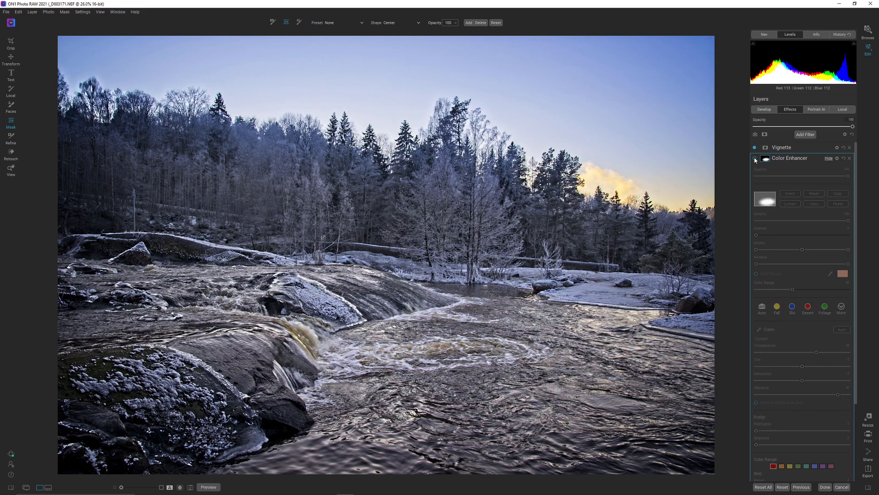
pyautogui.click(755, 159)
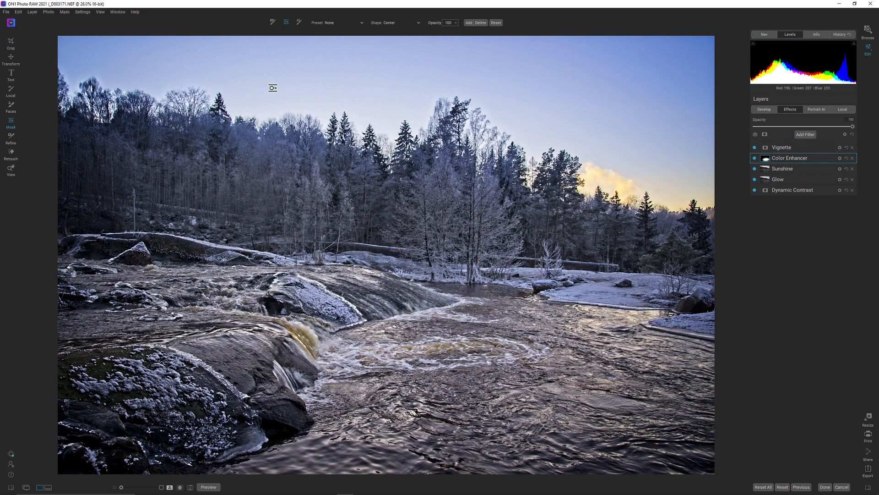
pyautogui.moveTo(806, 148)
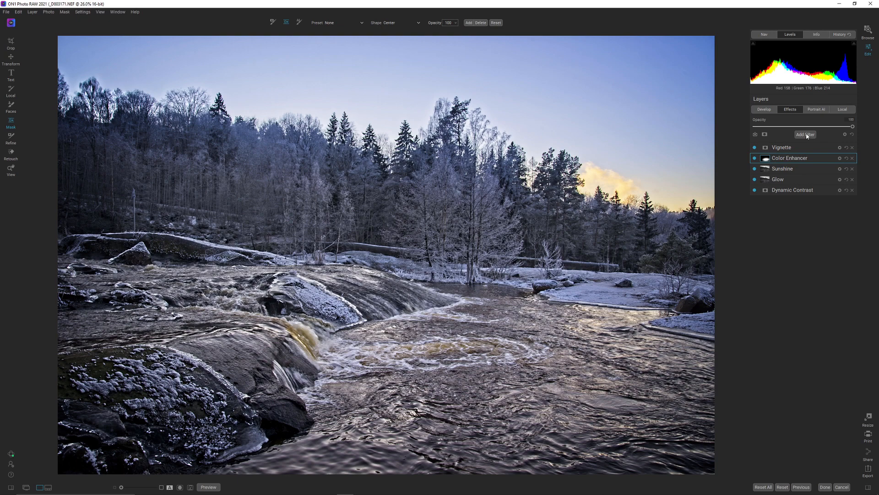
# Open the filter list again to add a second filter.
pyautogui.click(805, 134)
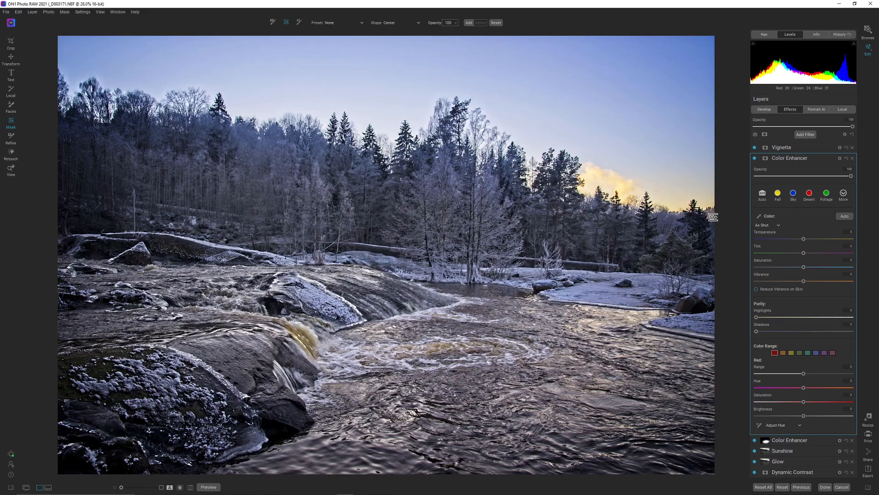
pyautogui.moveTo(799, 299)
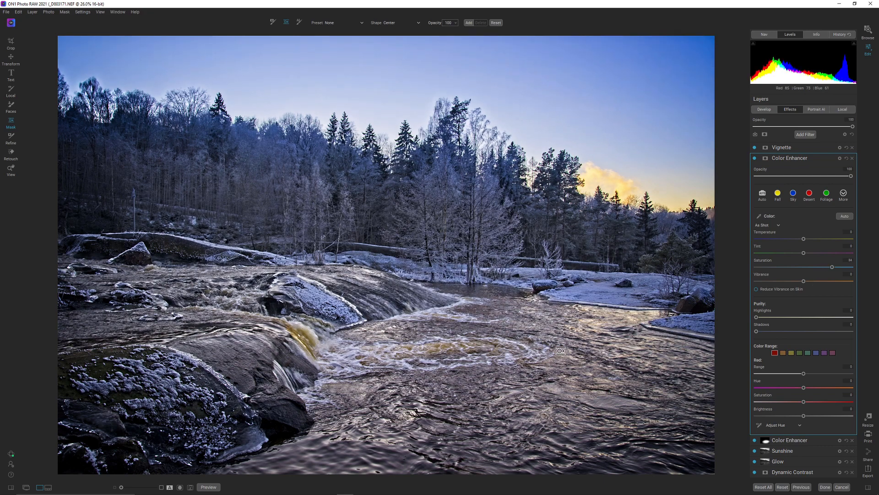
pyautogui.moveTo(540, 290)
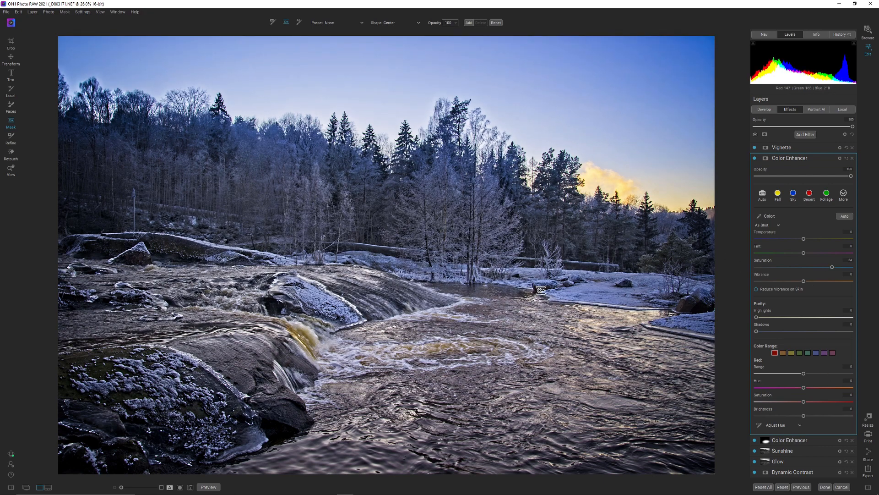
pyautogui.moveTo(366, 249)
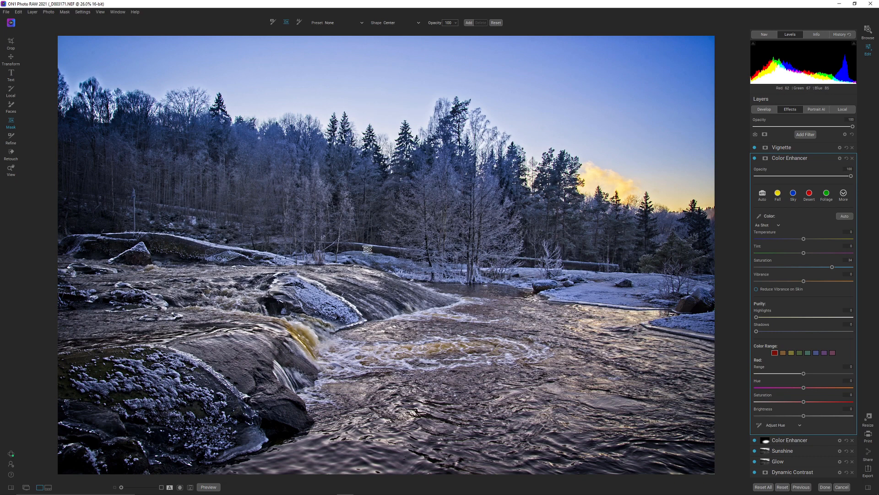
pyautogui.moveTo(283, 327)
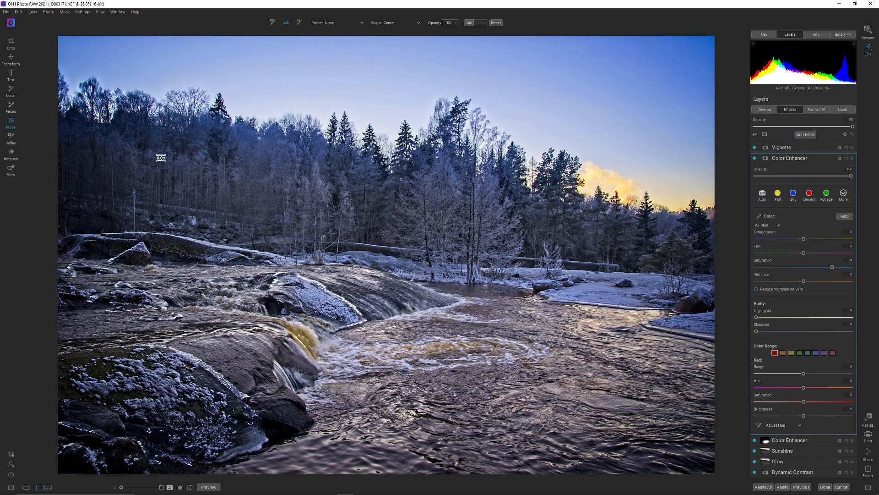
pyautogui.moveTo(396, 122)
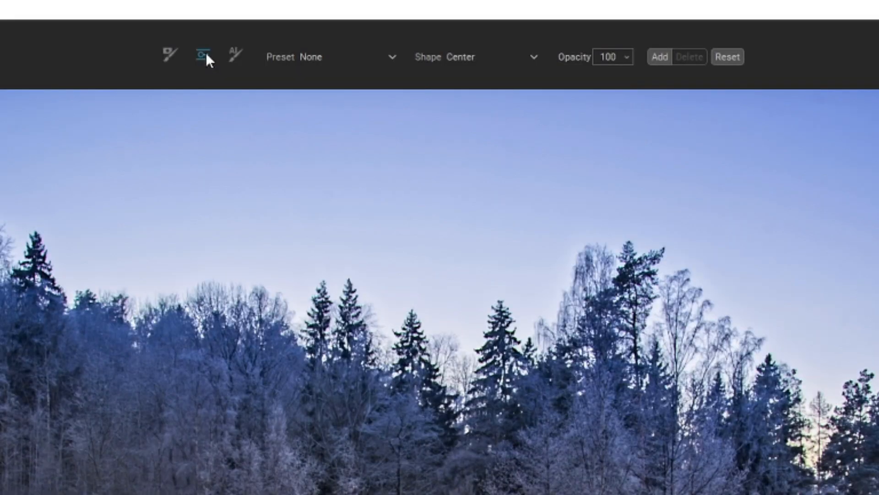
# Mask the second Color Enhancer with a Linear gradient preset, then toggle it to compare.
pyautogui.click(335, 57)
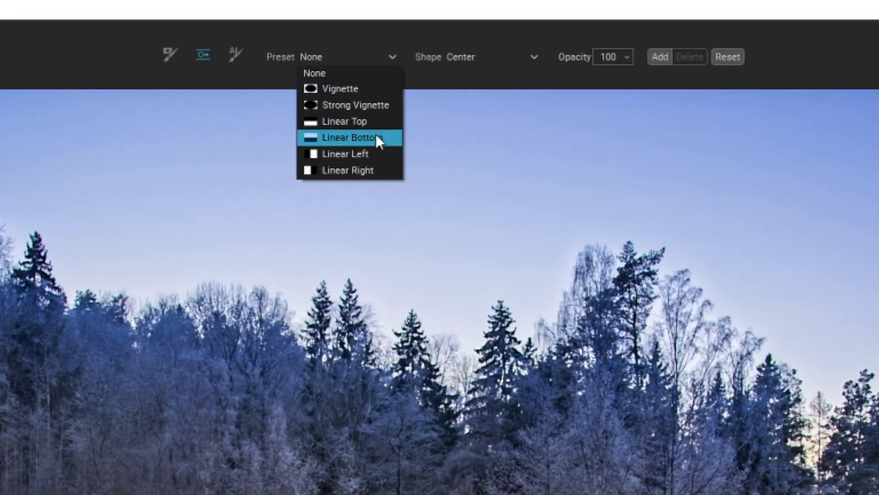
pyautogui.click(348, 137)
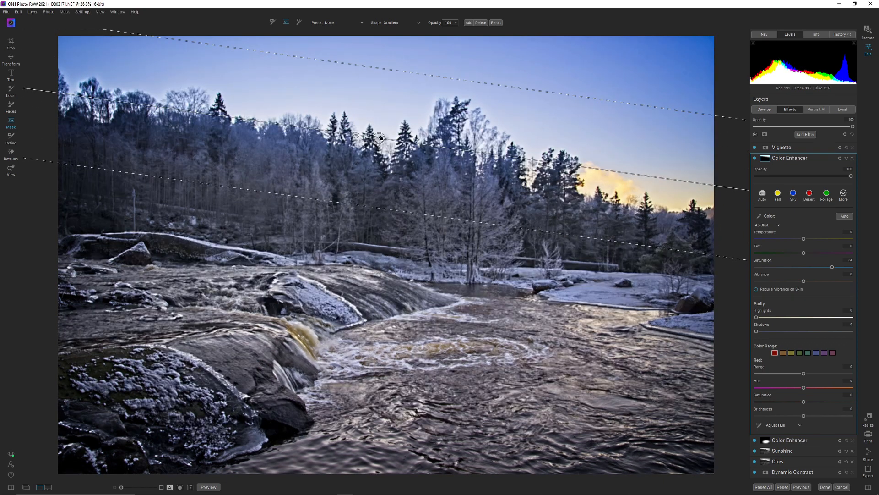
pyautogui.click(755, 158)
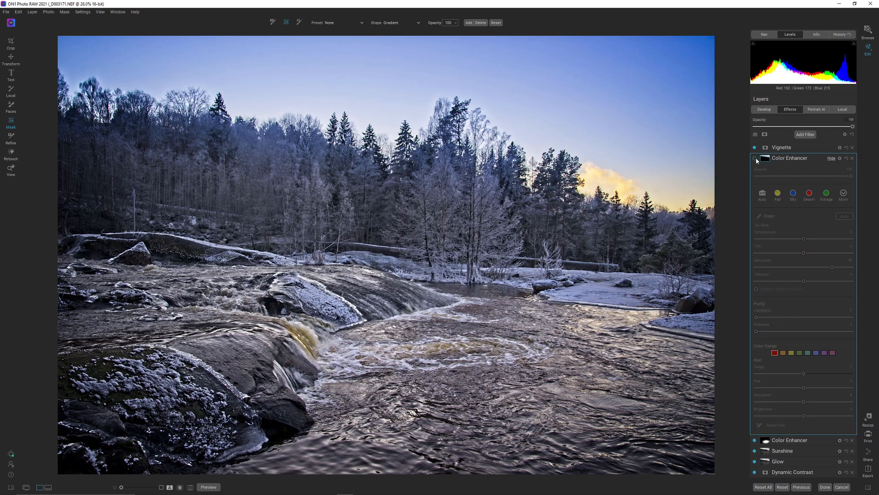
pyautogui.click(755, 158)
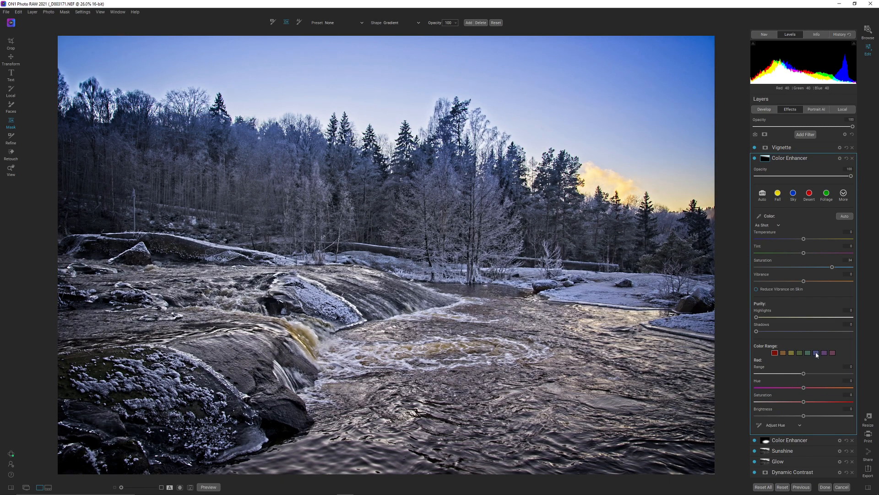
# Select the blue swatch in the second Color Enhancer's Color Range.
pyautogui.click(816, 353)
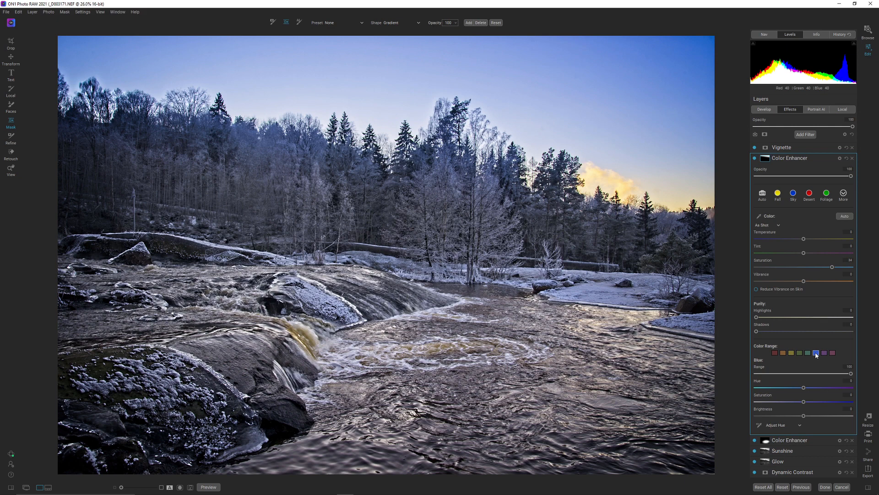
pyautogui.moveTo(800, 388)
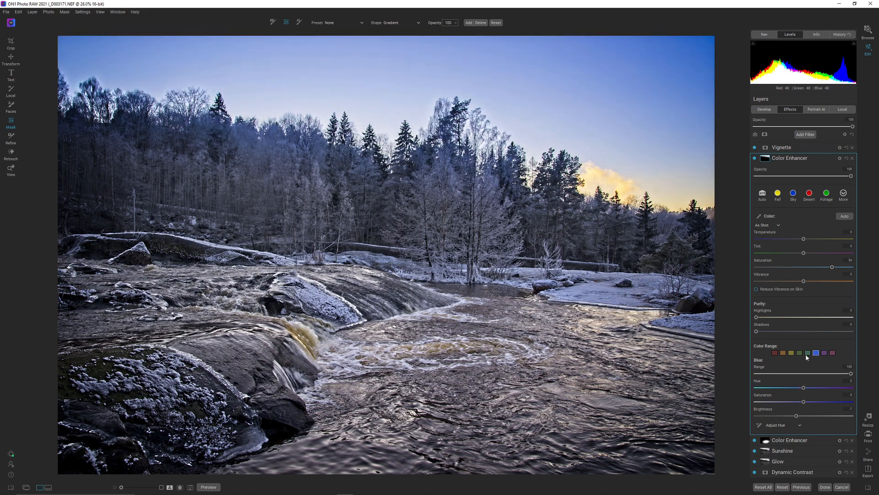
# Select the aqua color swatch in the sky Color Enhancer to target aqua tones.
pyautogui.click(808, 352)
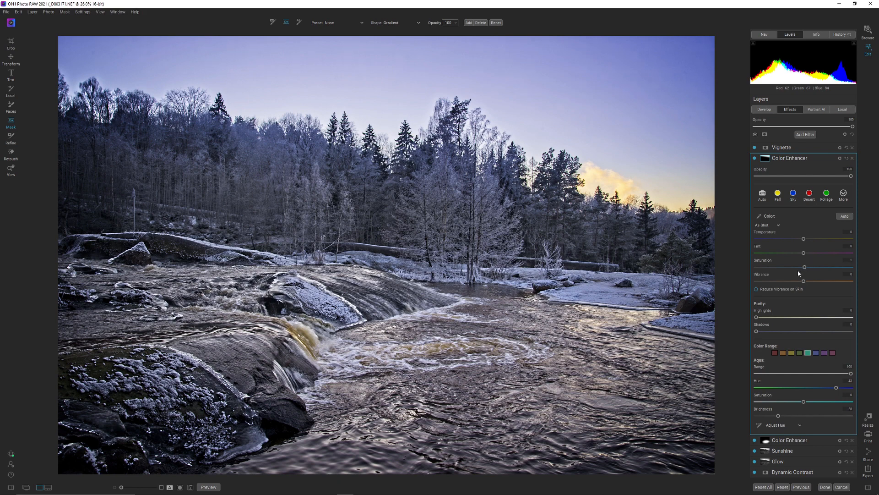
pyautogui.moveTo(802, 286)
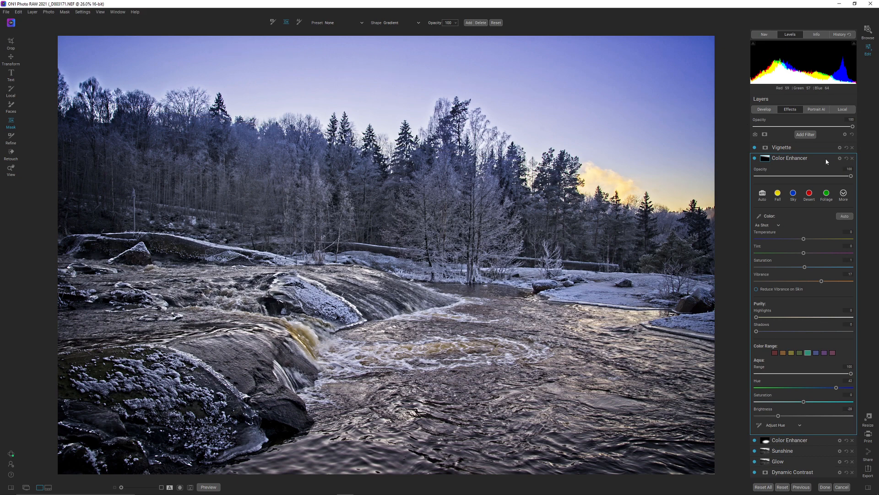
pyautogui.moveTo(796, 178)
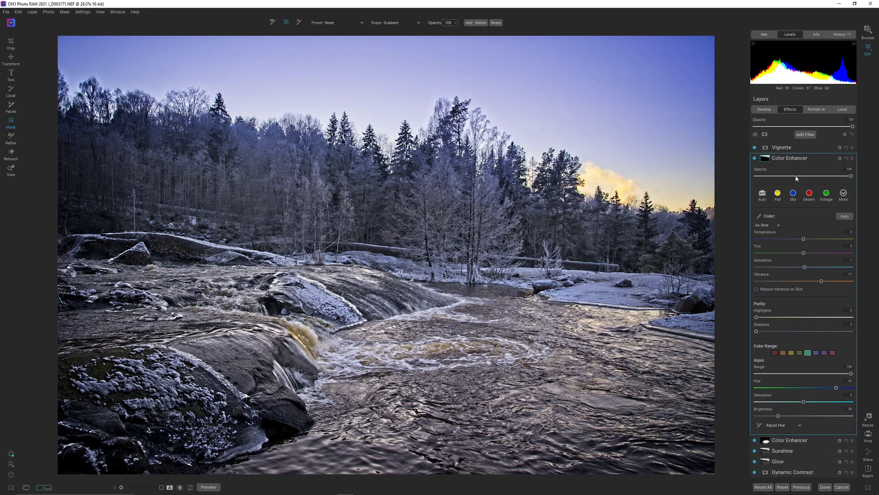
pyautogui.moveTo(795, 177)
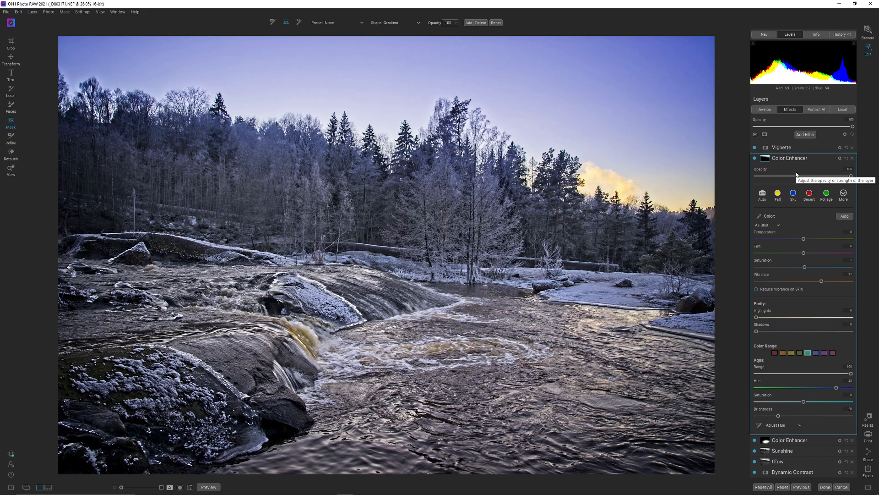